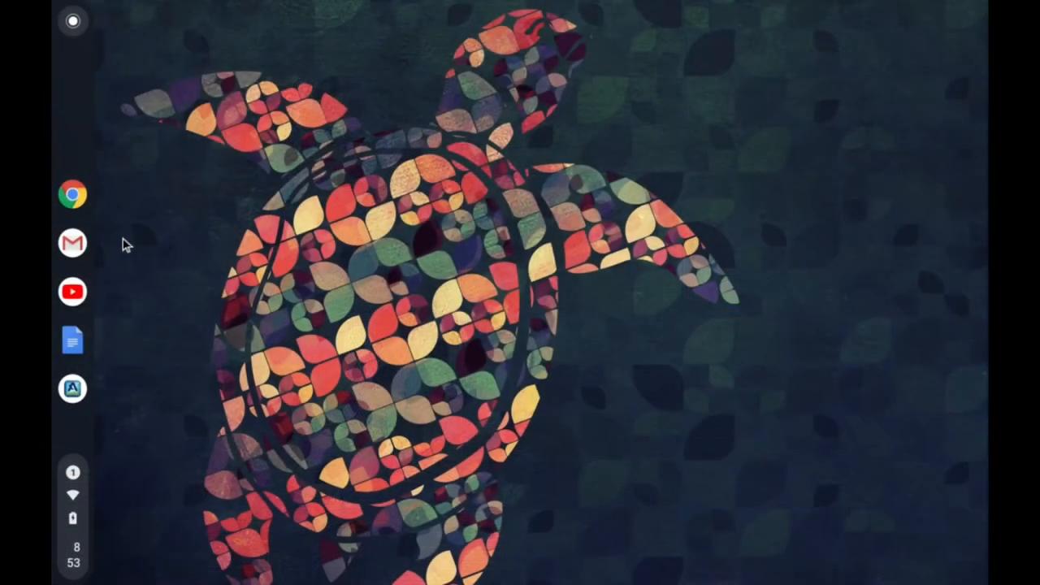
- Launch Google Chrome from the shelf icon
left_click(73, 195)
type("classroom.google.com")
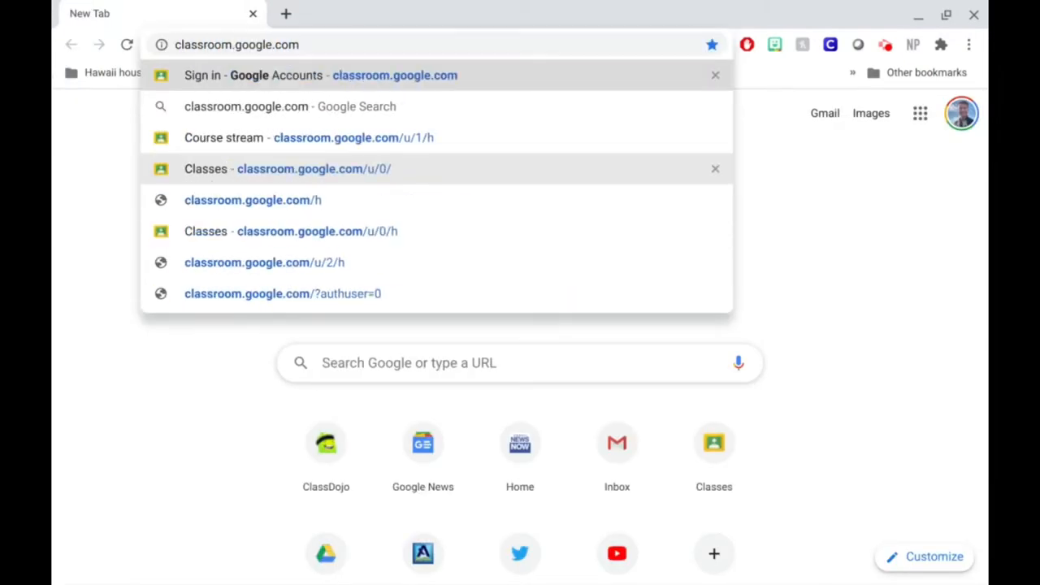
- Load classroom.google.com to show the Classes page with three class cards
left_click(314, 168)
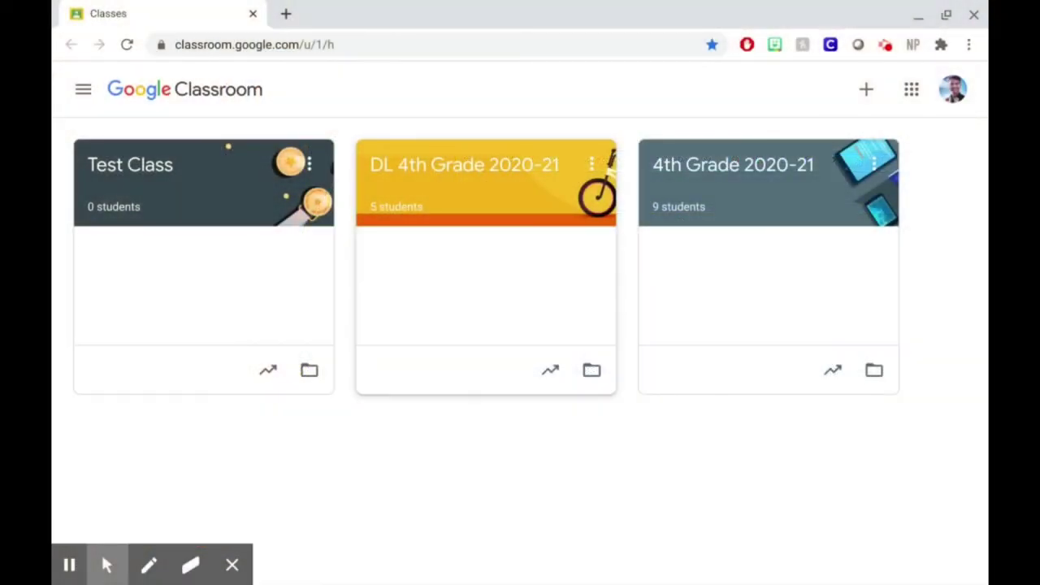
- Choose Join class from the + menu and enter class code abc1234
left_click(865, 90)
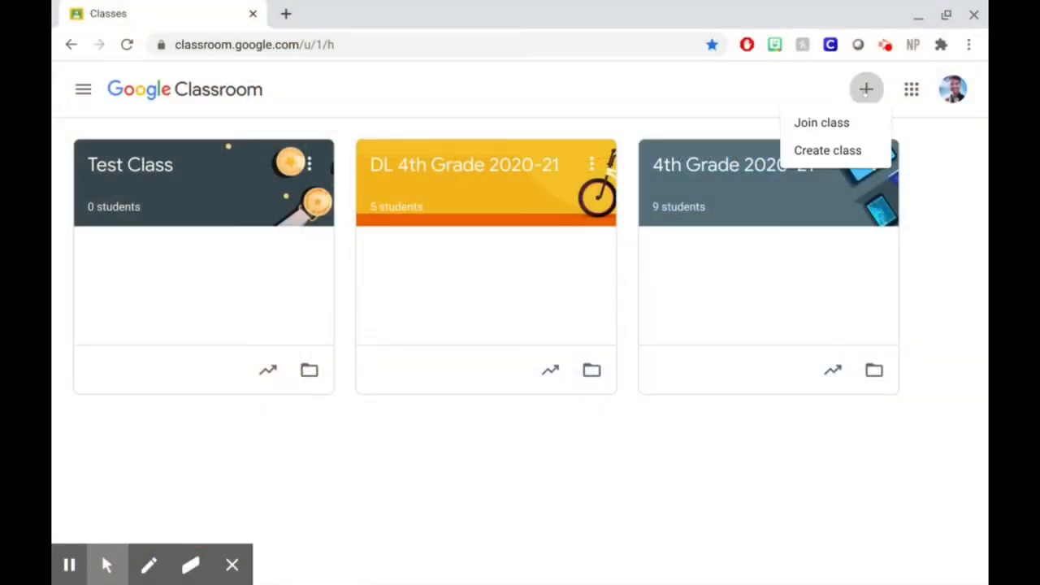
left_click(820, 123)
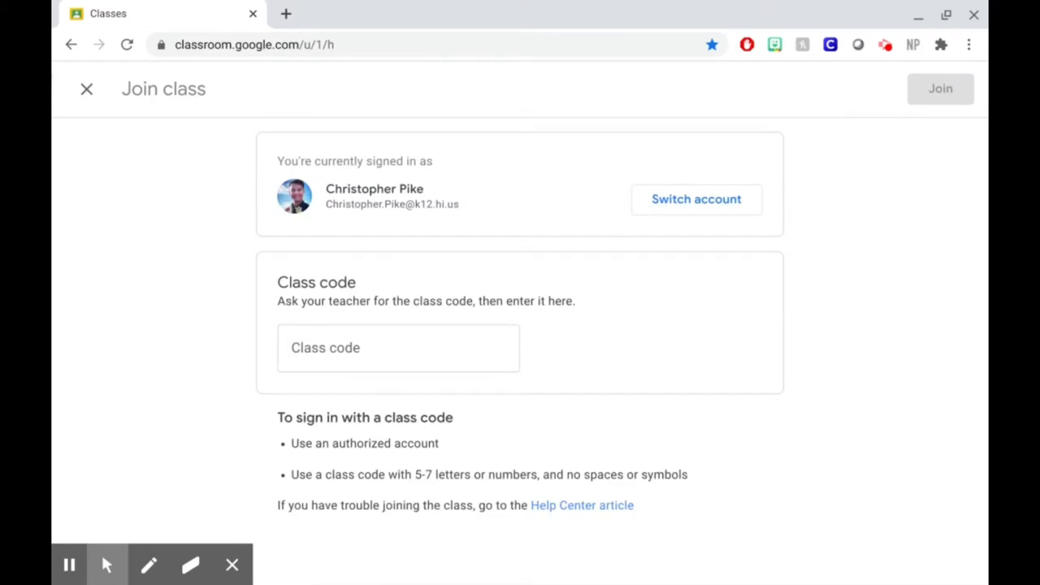
type("a")
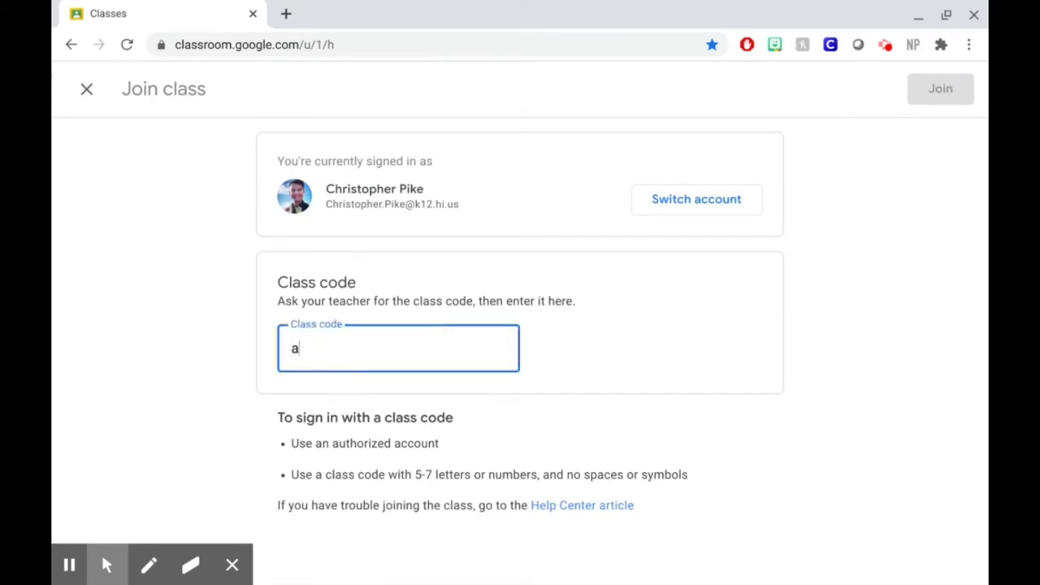
type("bc1")
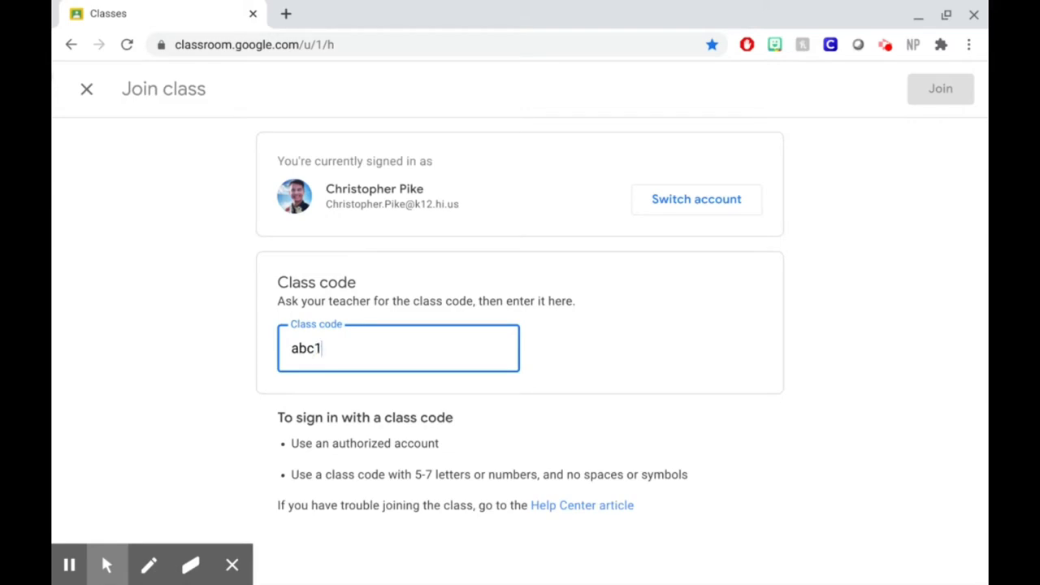
type("234")
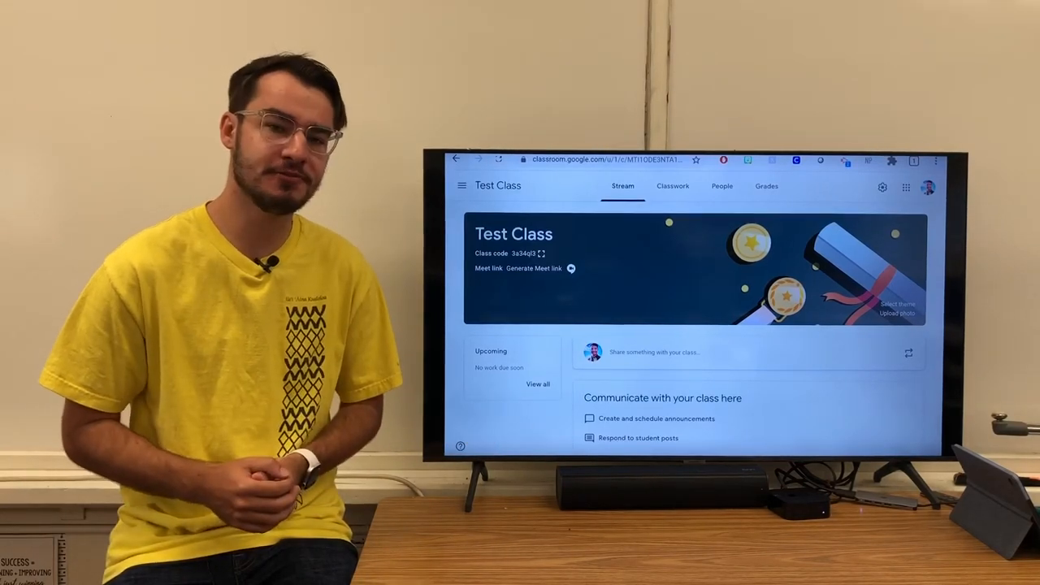
- Switch Test Class to its Classwork tab
left_click(671, 186)
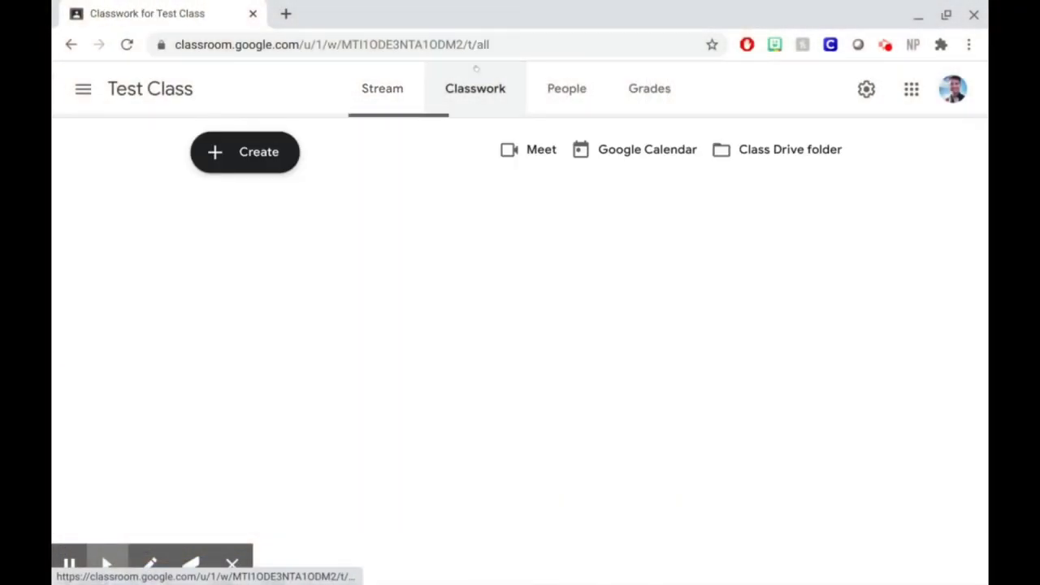